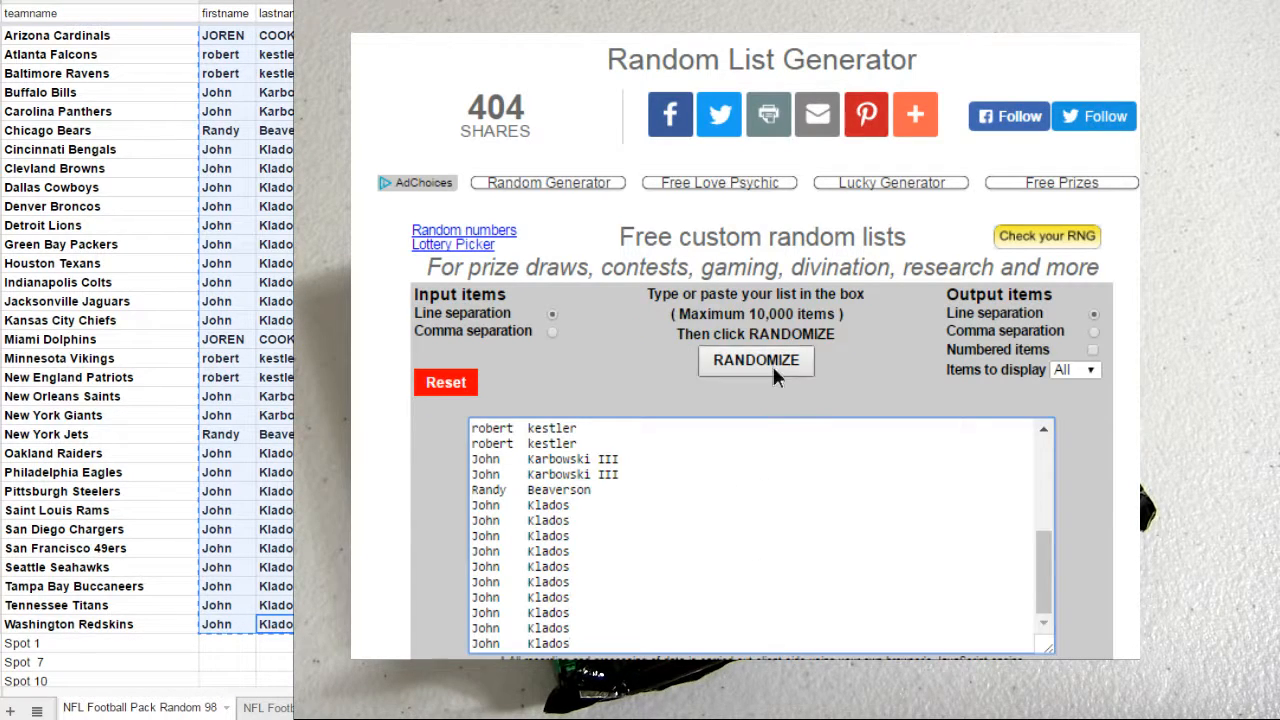
Shuffle the participant name list twice with RANDOMIZE.
left_click(755, 360)
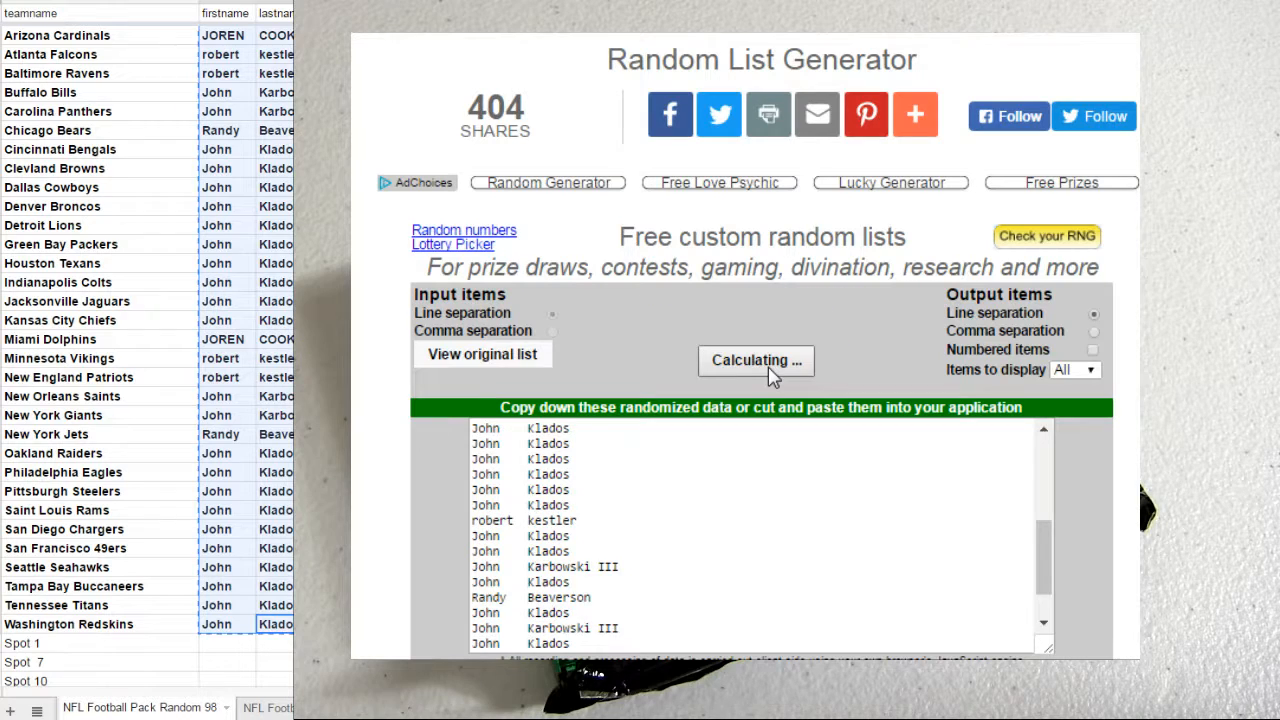
left_click(756, 360)
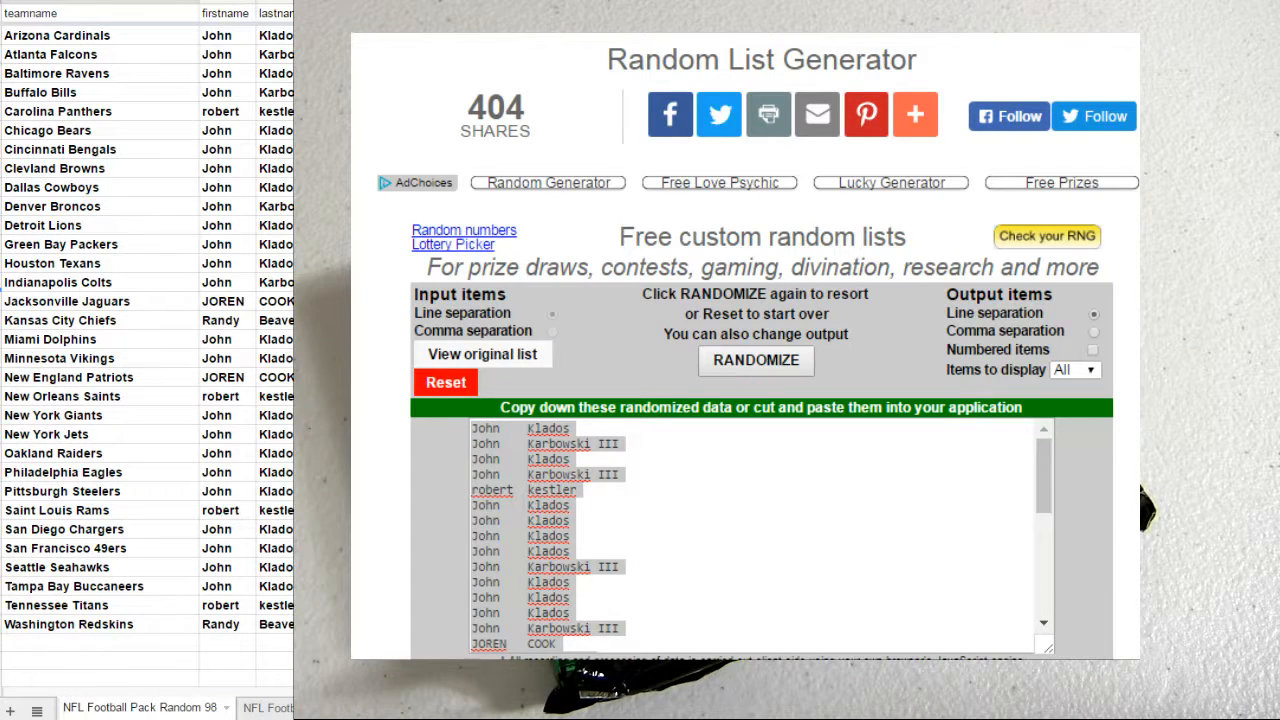
Reset the generator and shuffle the pasted box names three times.
left_click(445, 382)
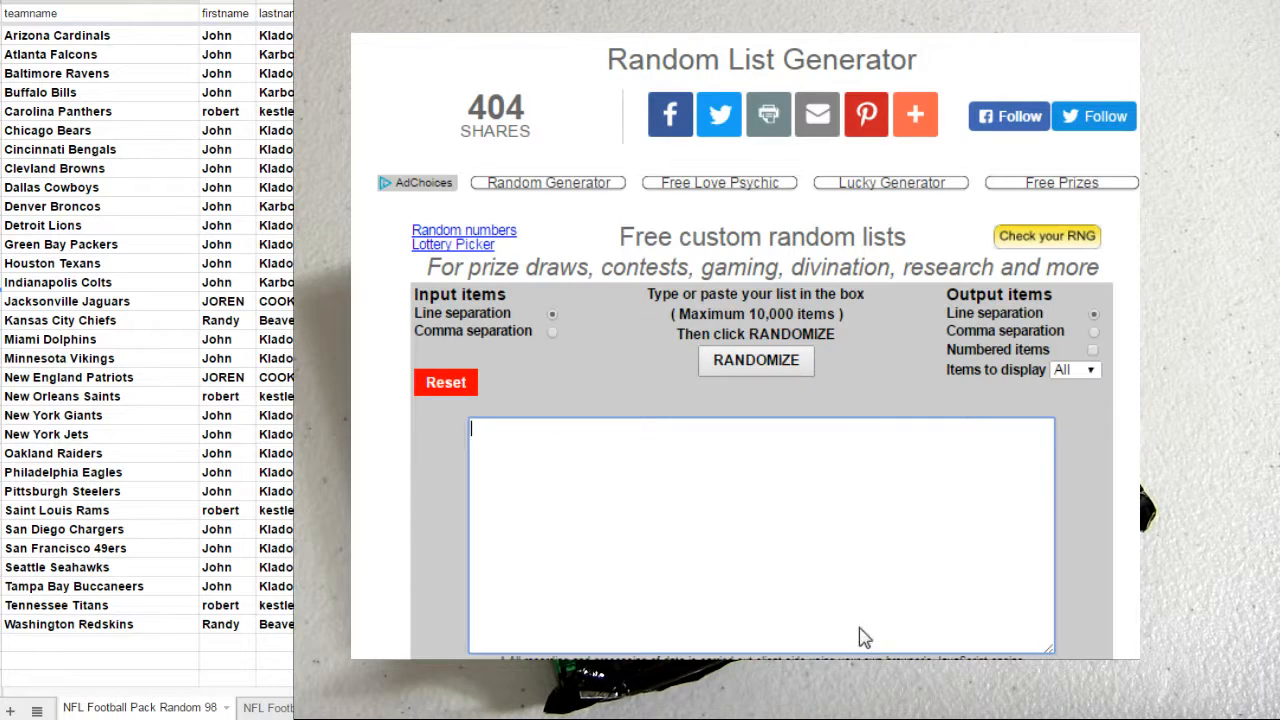
left_click(756, 360)
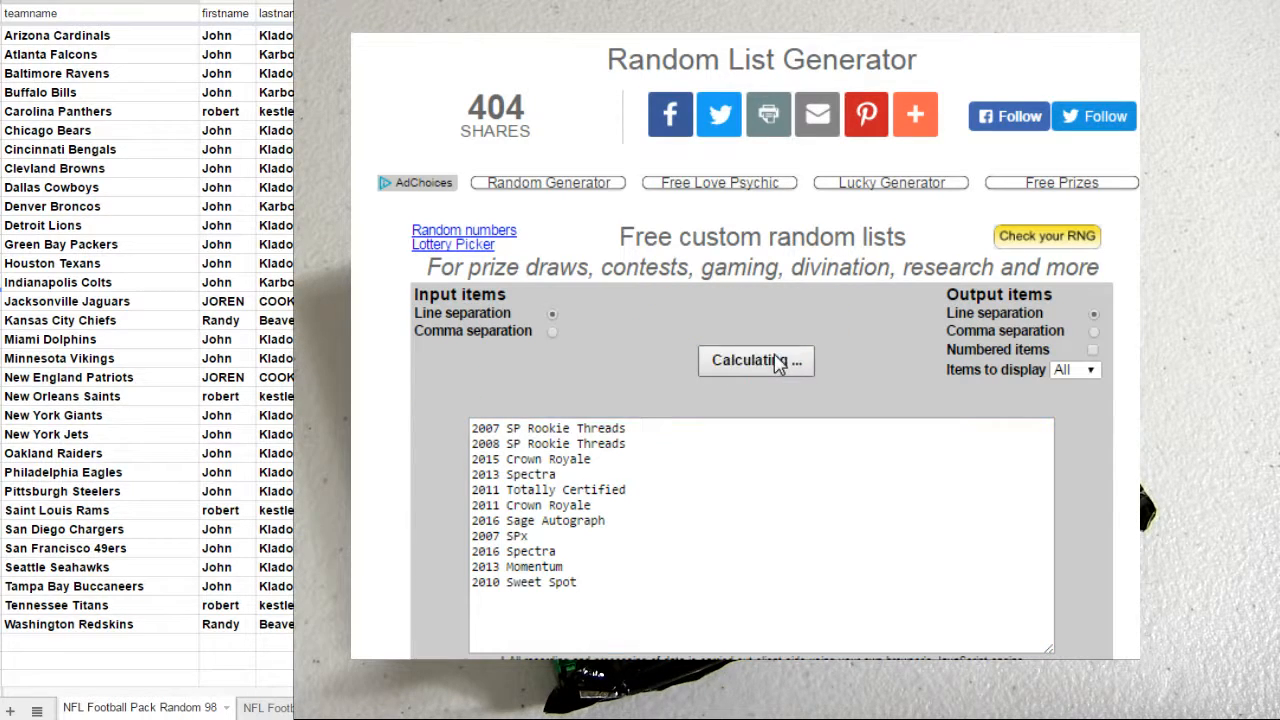
left_click(756, 360)
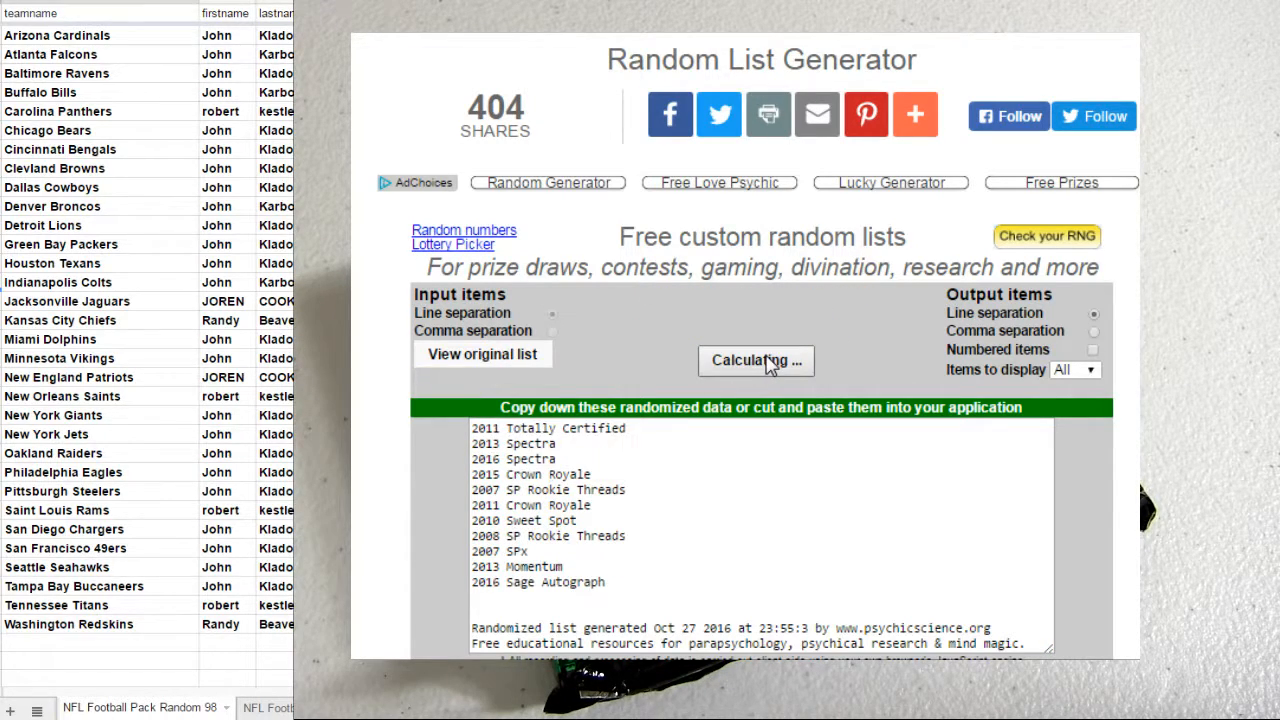
left_click(756, 361)
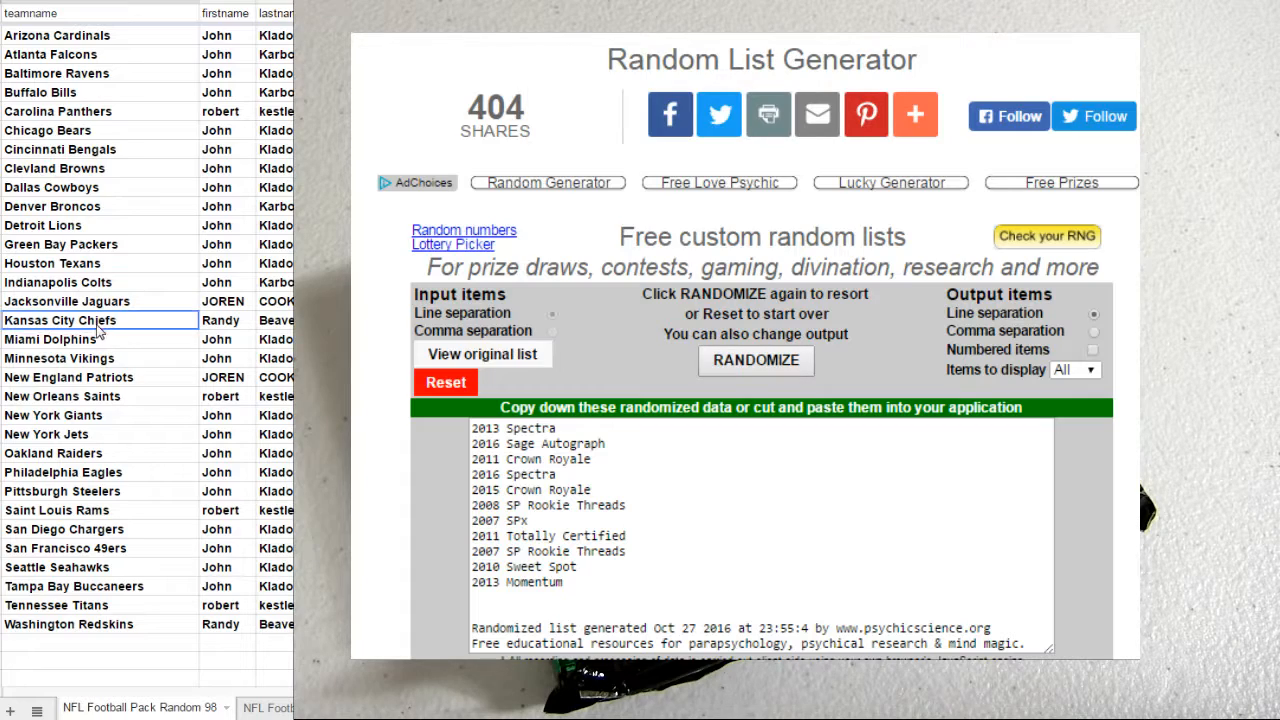